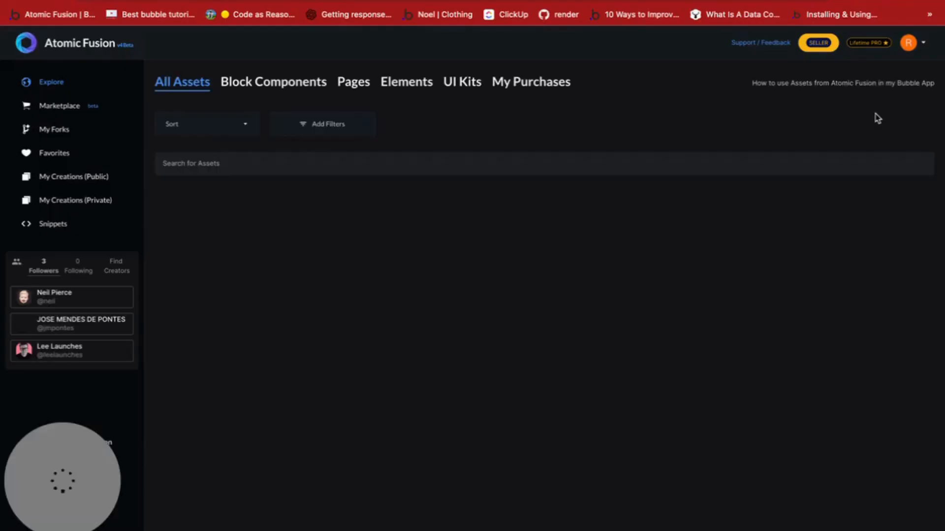
Fork the Crypto Landing 1 template from Explore > All Assets into your forks.
click(327, 124)
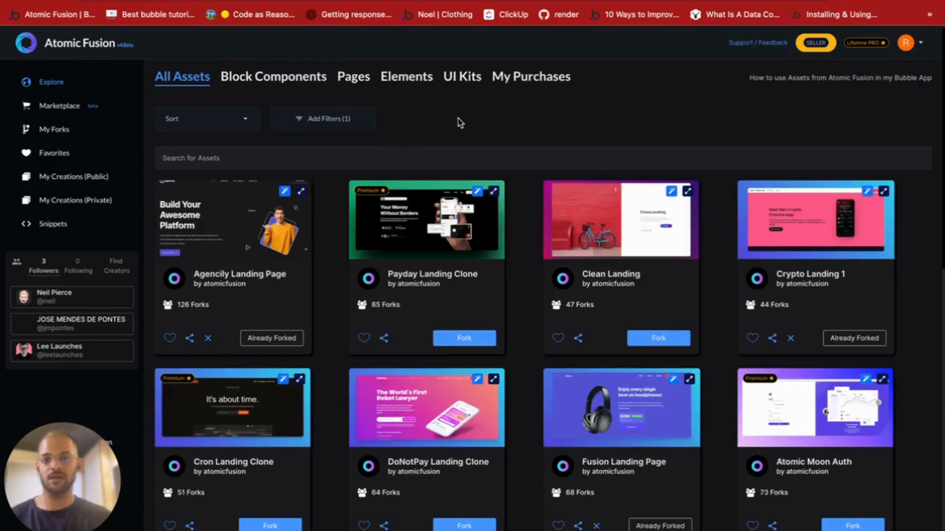
scroll(down, 3)
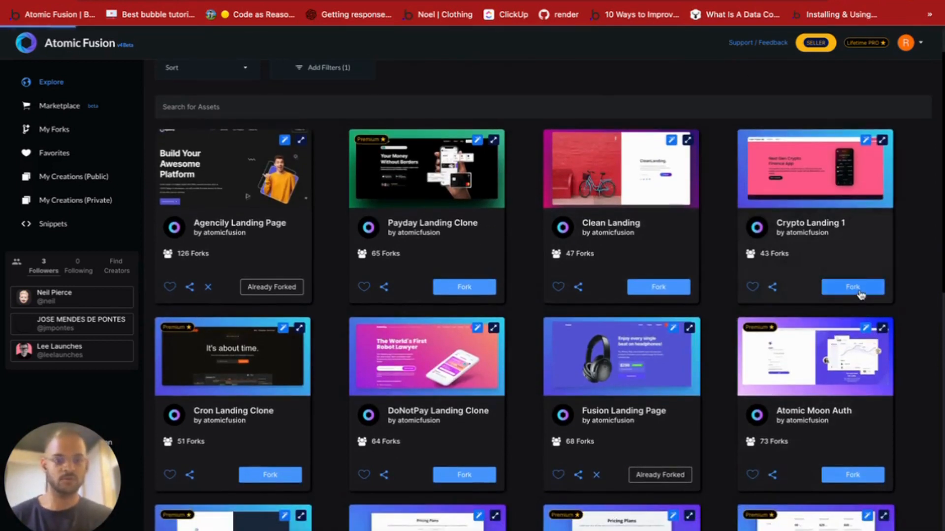
click(851, 287)
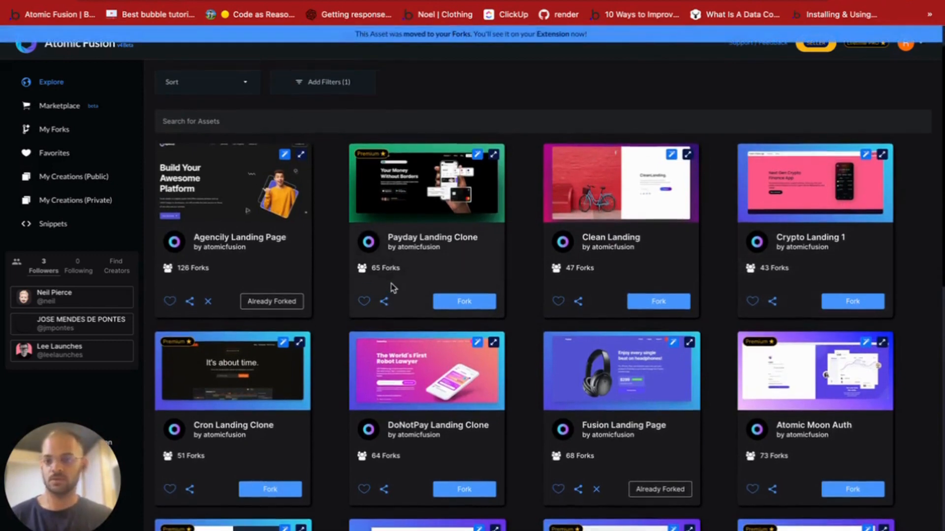
scroll(down, 3)
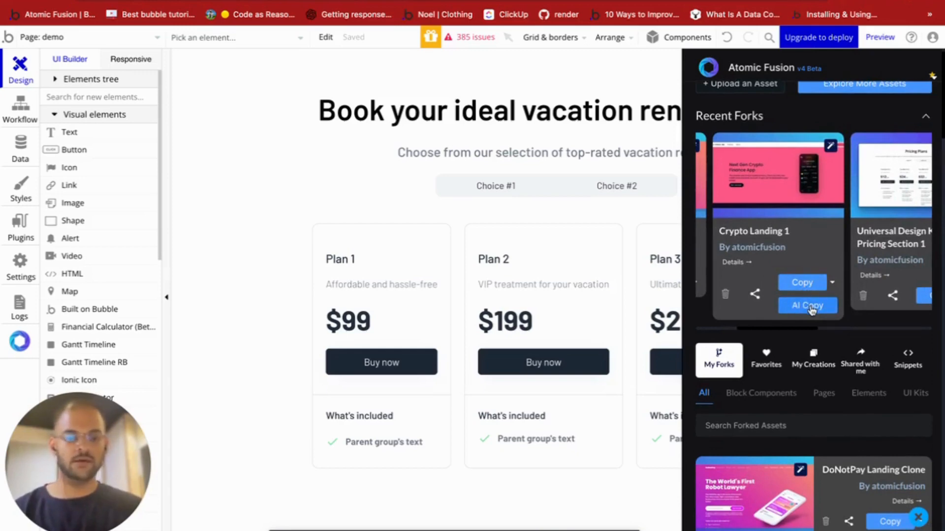
Generate AI copy for Crypto Landing 1 described as a recording studio website landing page.
click(807, 306)
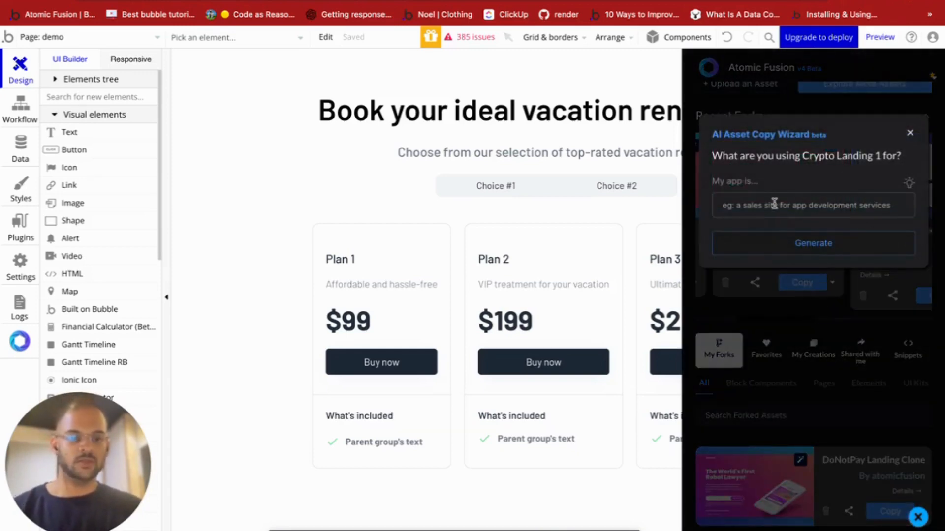
click(813, 205)
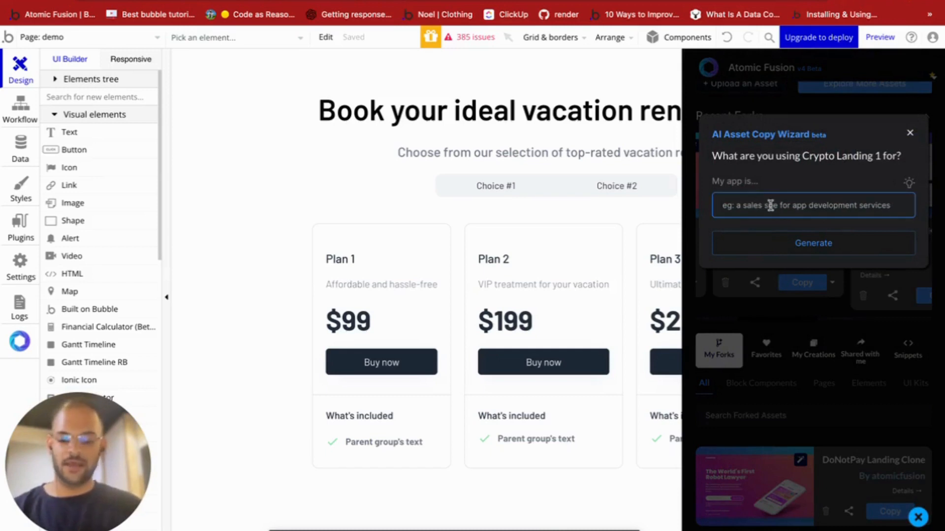
text(website for my)
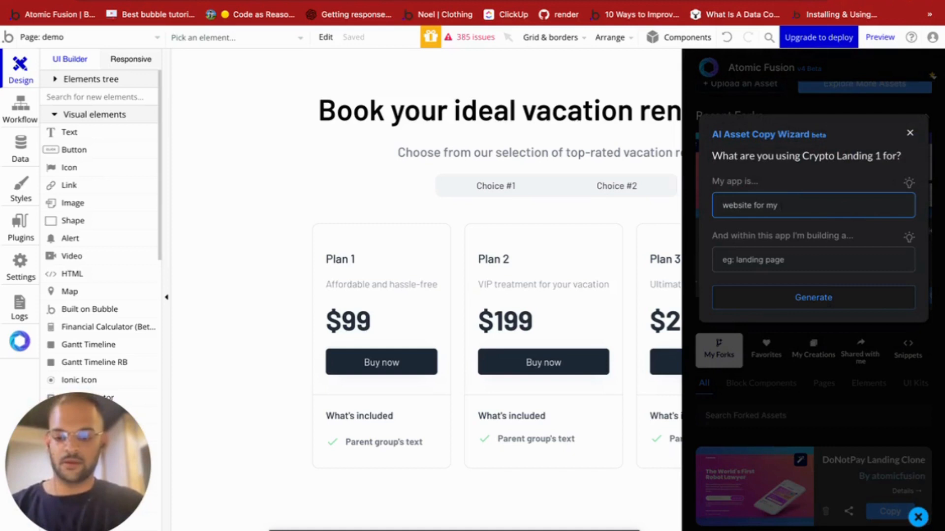
text(recording studio called Epiphanies)
click(813, 259)
text(landing page)
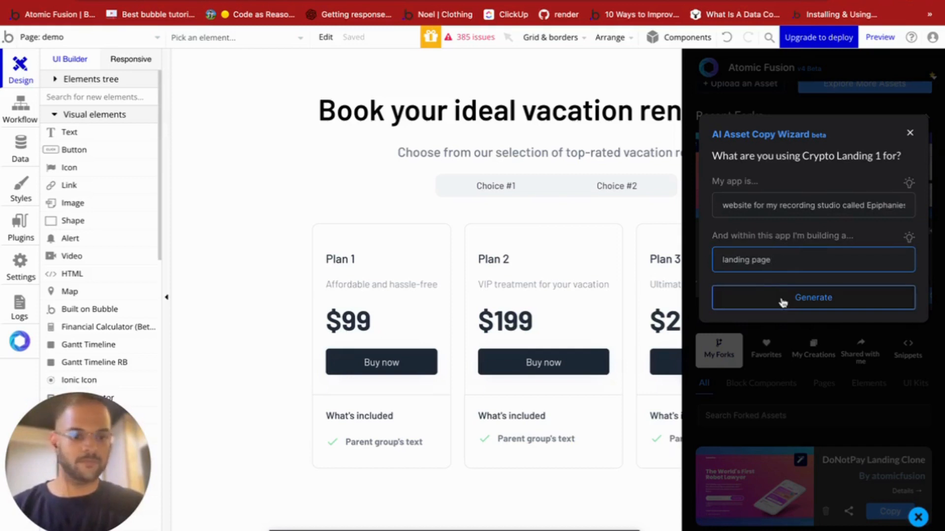
click(813, 297)
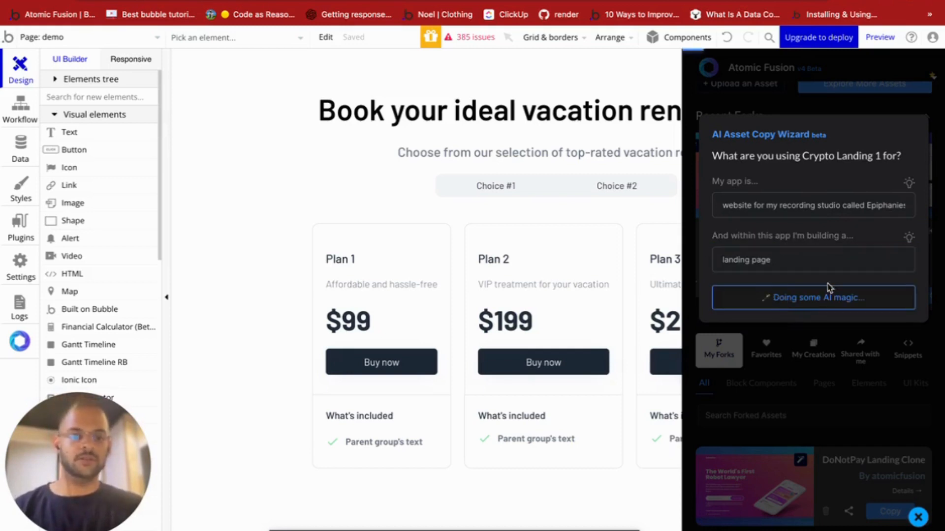
Copy the Crypto Landing 1 asset together with its generated recording-studio text.
click(812, 297)
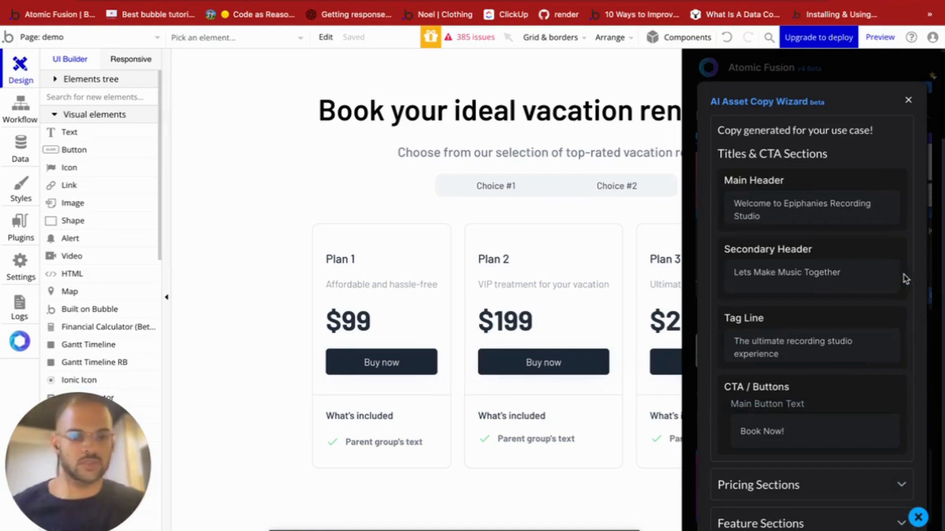
scroll(down, 3)
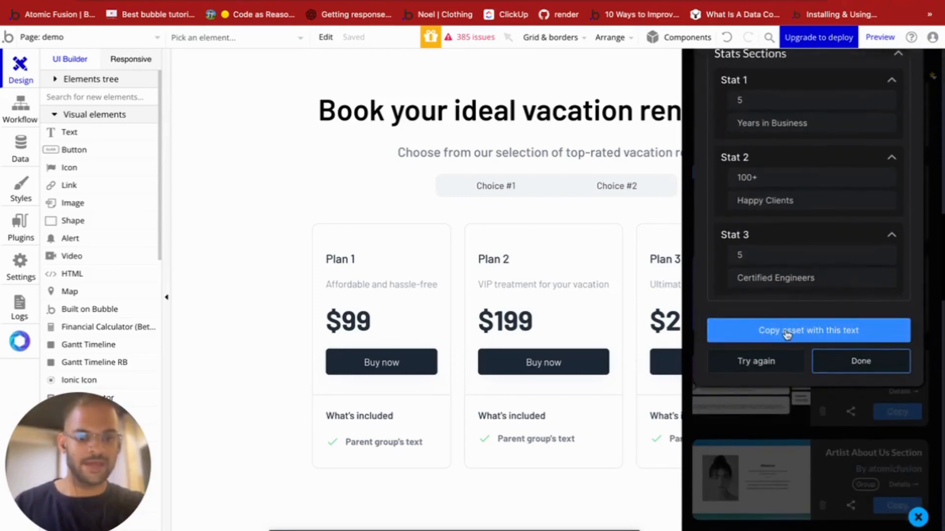
mouse_move(794, 335)
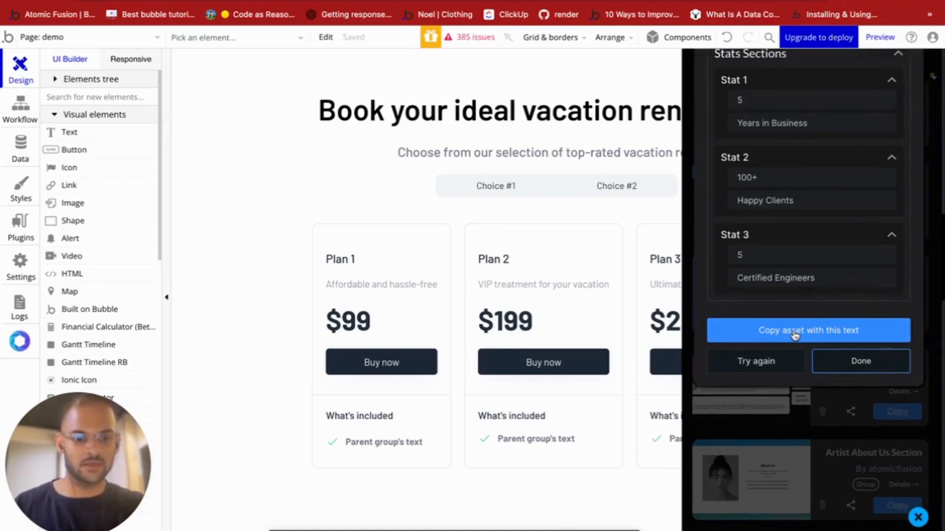
click(808, 331)
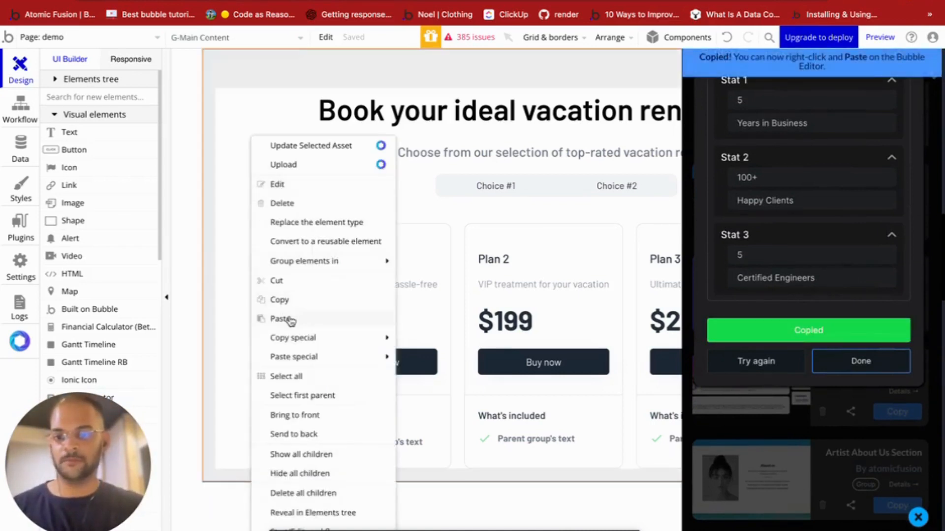
Paste the template into the app as a new page named recording-studio.
click(282, 319)
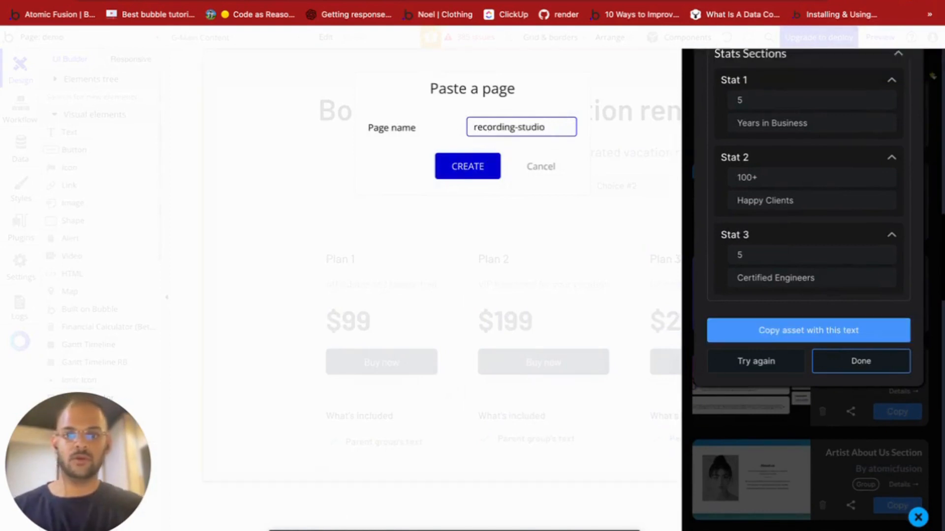
click(467, 166)
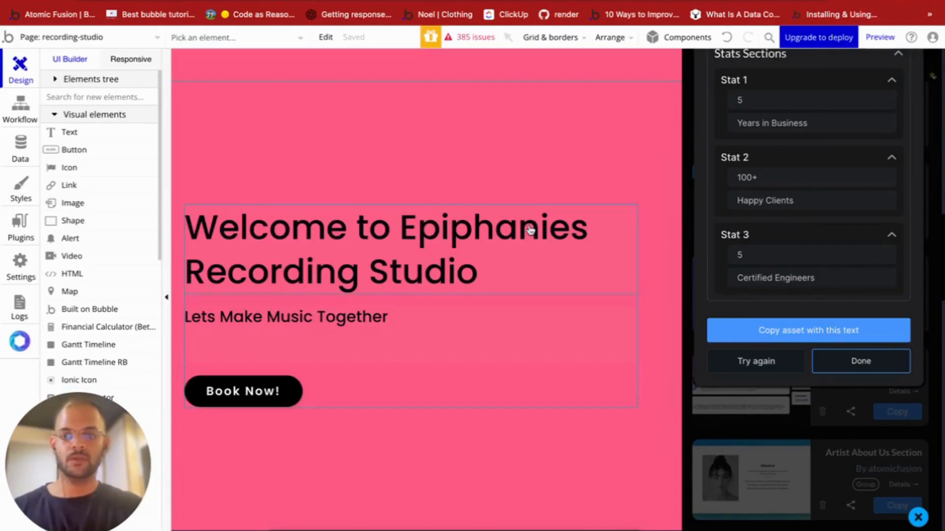
click(859, 361)
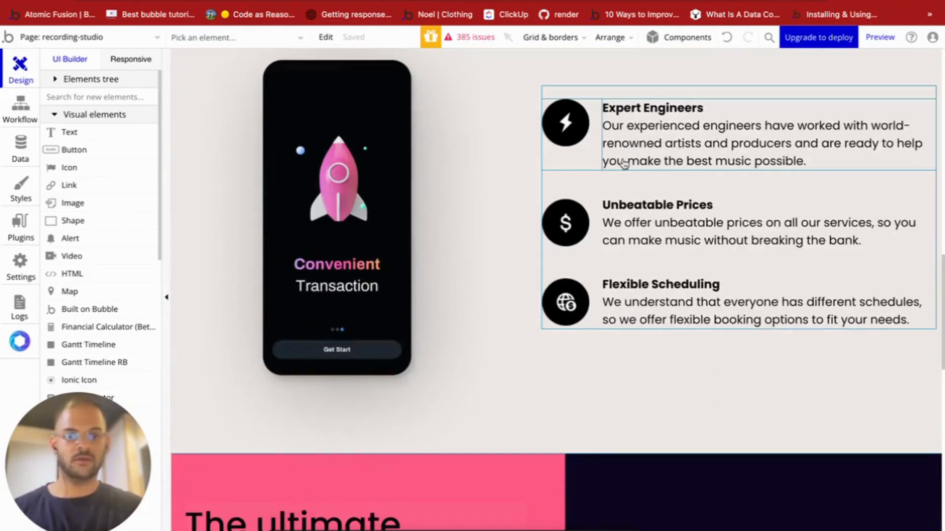
Scroll down the recording-studio page to review its feature sections.
scroll(down, 3)
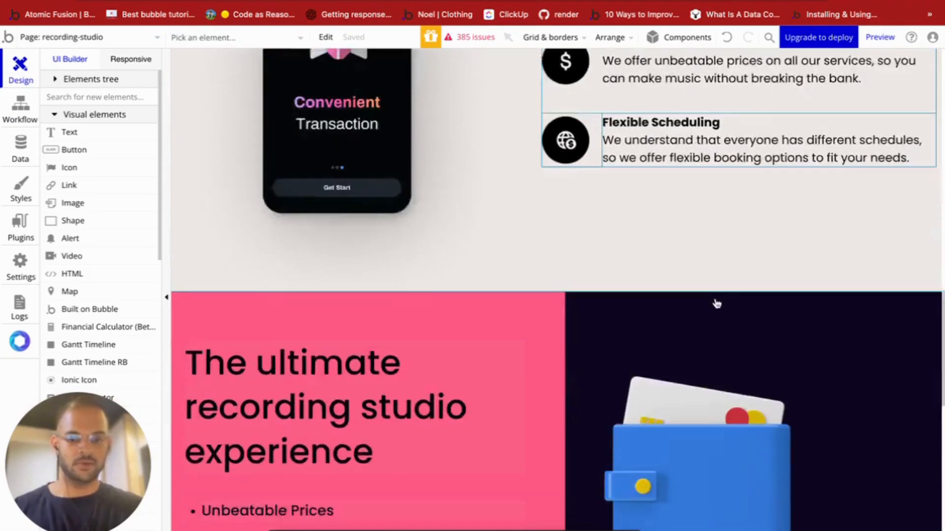
scroll(down, 3)
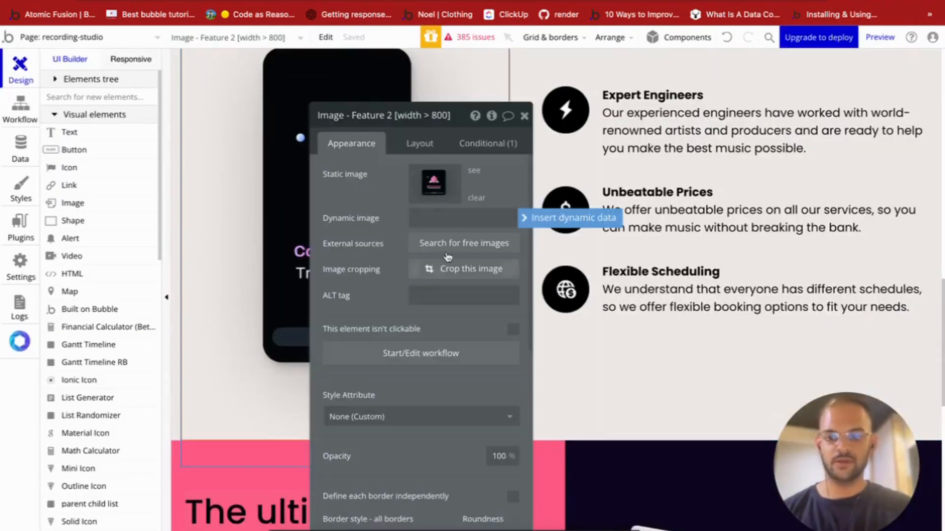
Replace placeholder images with free Pexels 'recording' photos: a microphone and a studio room.
click(463, 244)
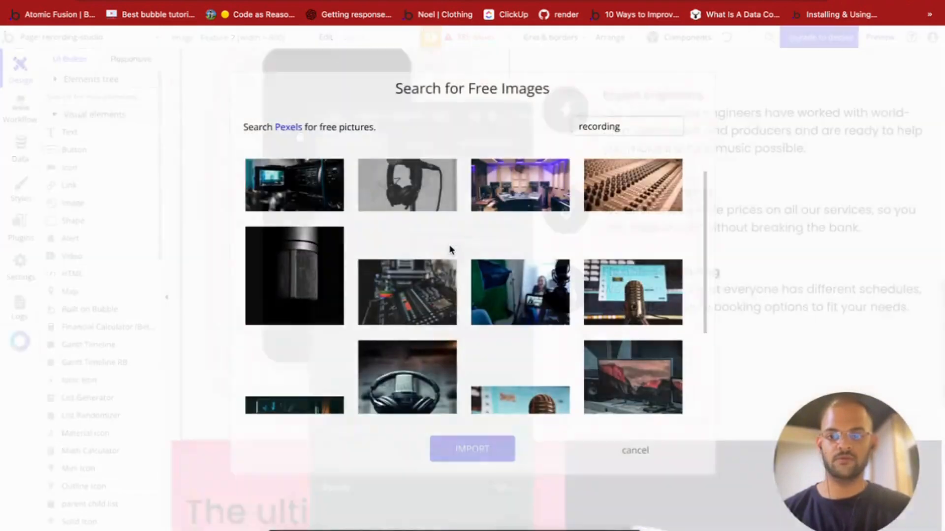
click(407, 270)
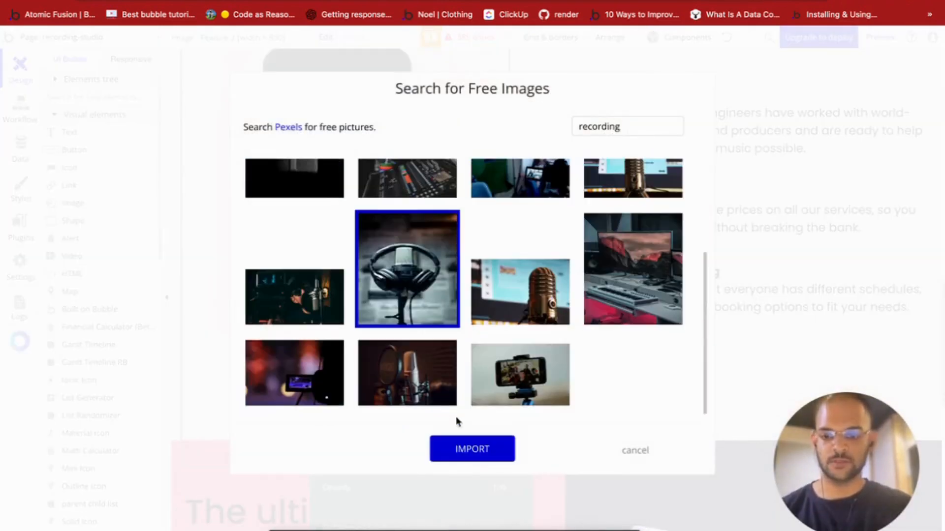
click(471, 449)
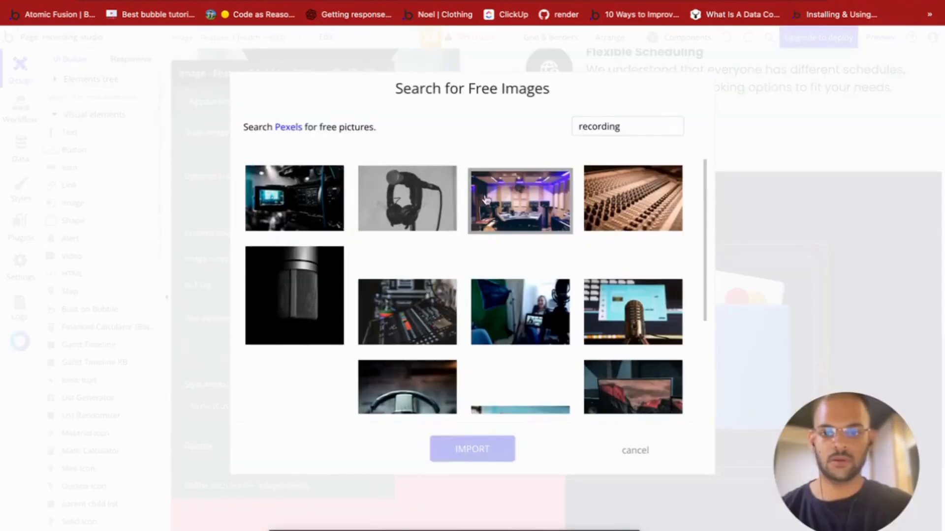
click(471, 449)
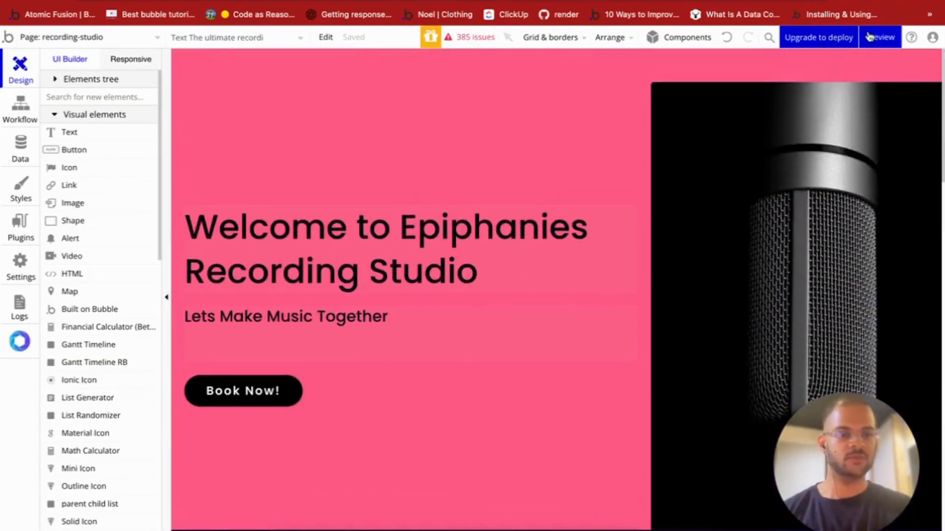
Preview the live Epiphanies Recording Studio page and scroll through its sections.
click(879, 36)
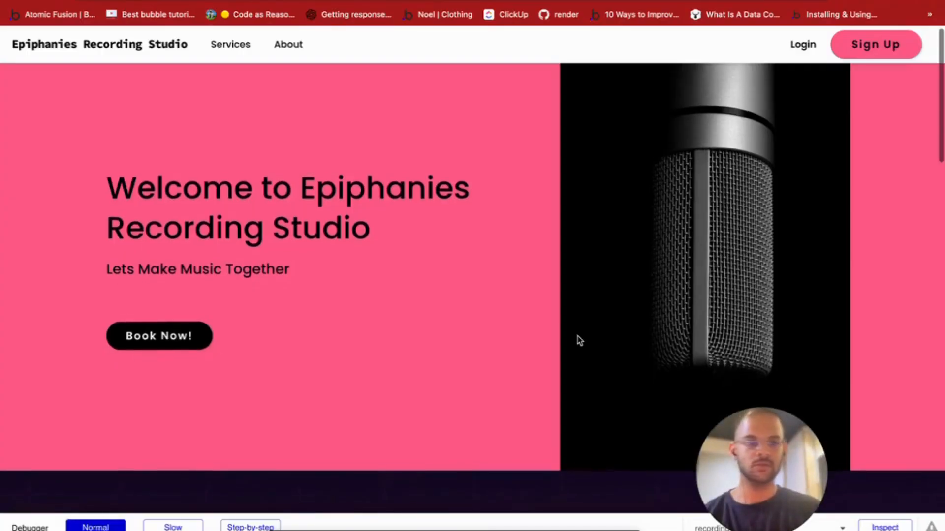
scroll(down, 3)
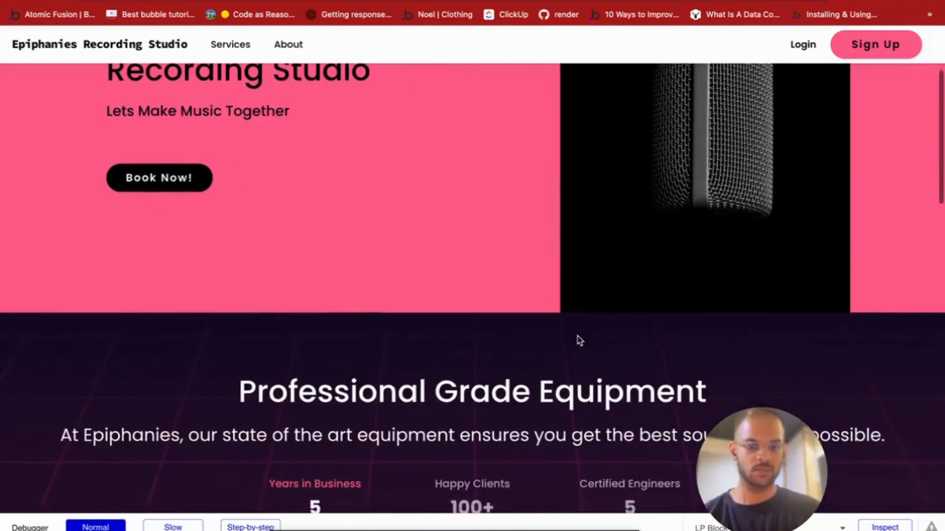
scroll(down, 3)
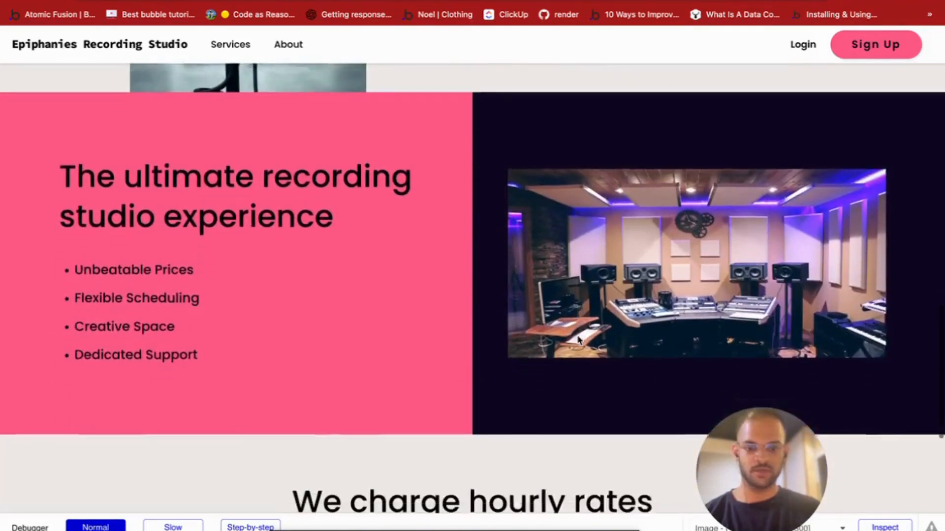